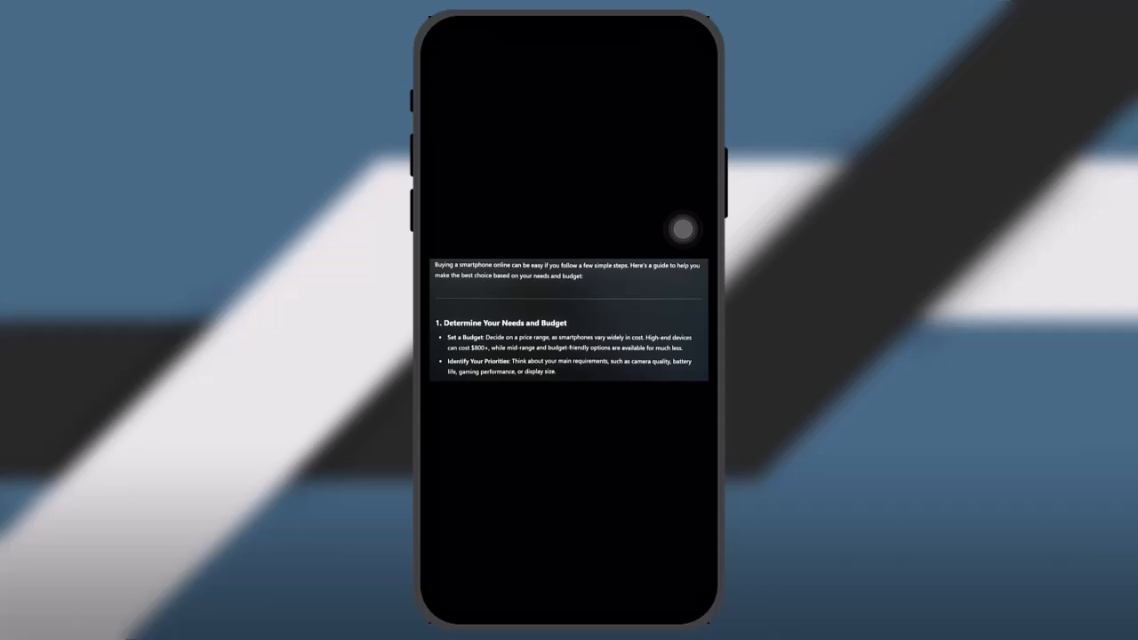
pyautogui.scroll(-3)
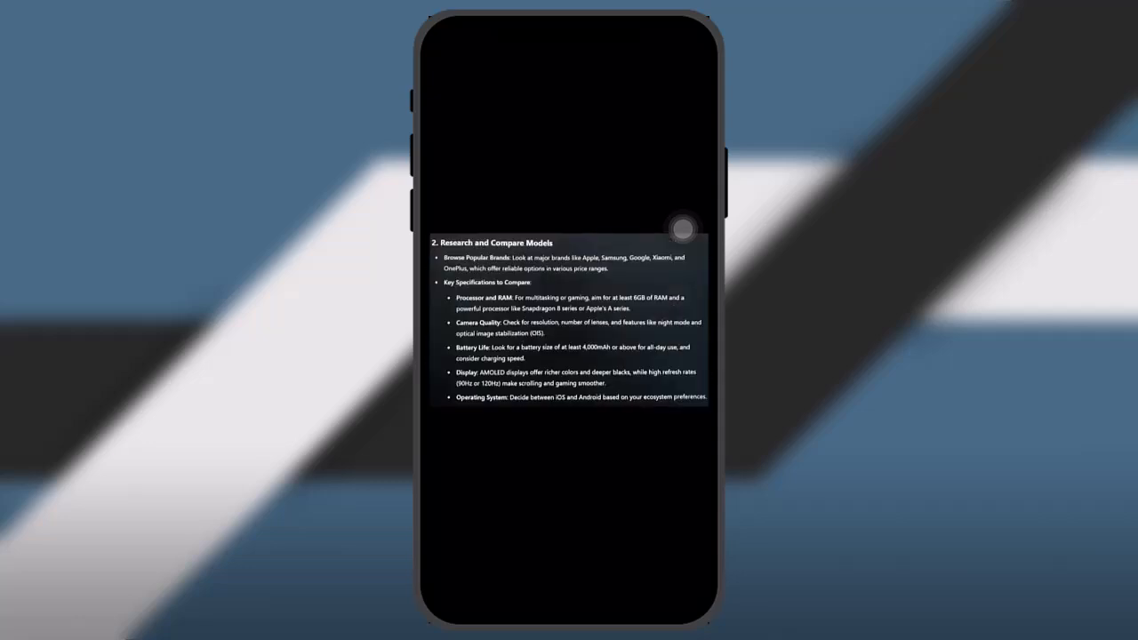